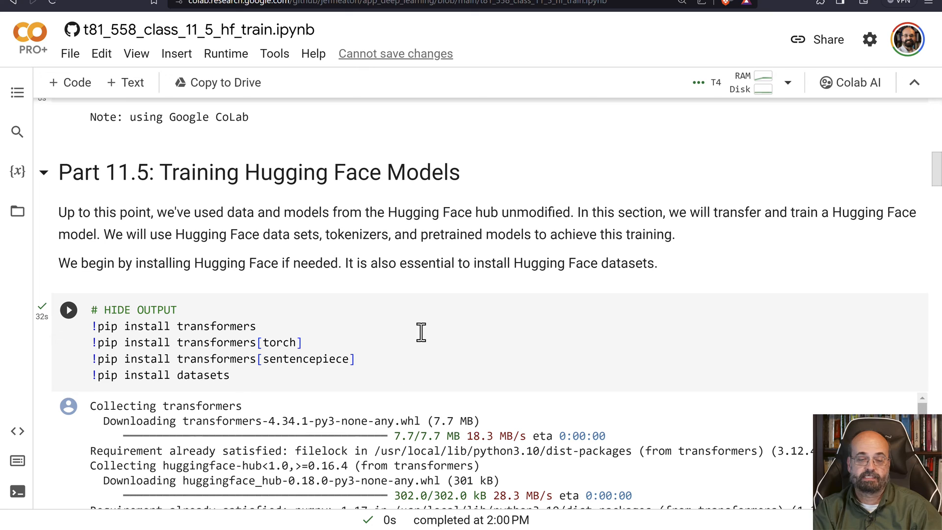
{"action": "mouse_move", "coordinate": [387, 355]}
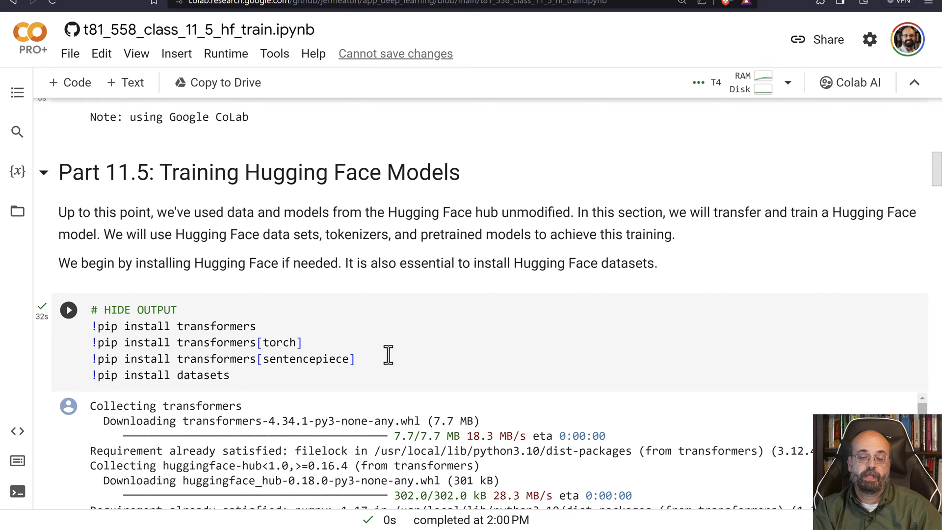
{"action": "mouse_move", "coordinate": [295, 343]}
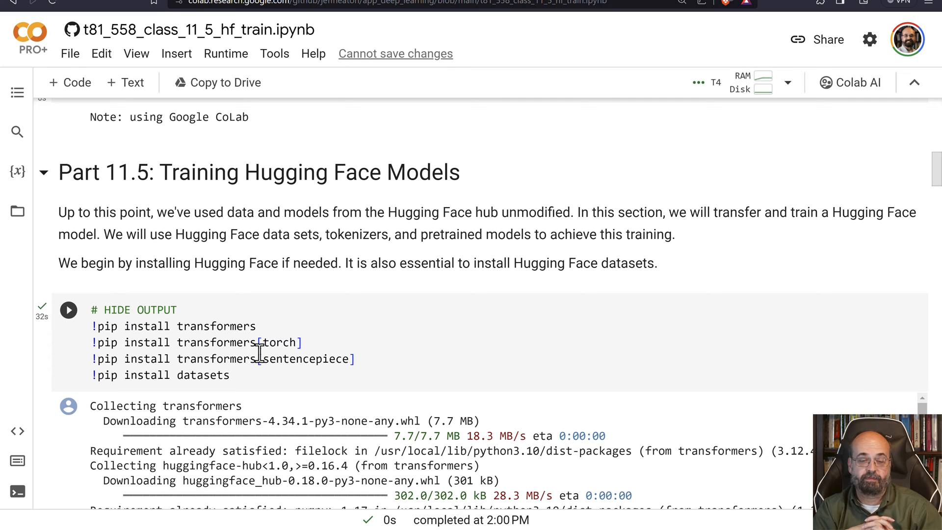
{"action": "scroll", "scroll_direction": "down", "scroll_amount": 3}
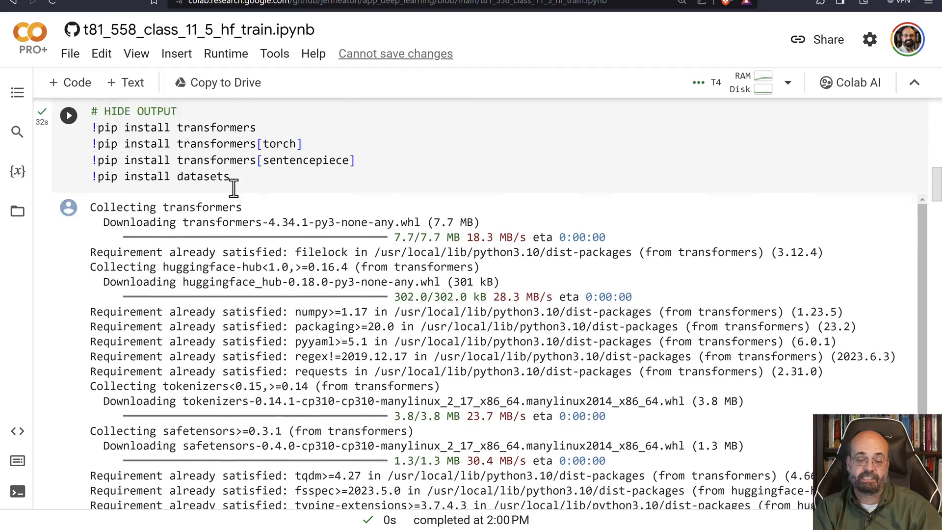
{"action": "scroll", "scroll_direction": "down", "scroll_amount": 3}
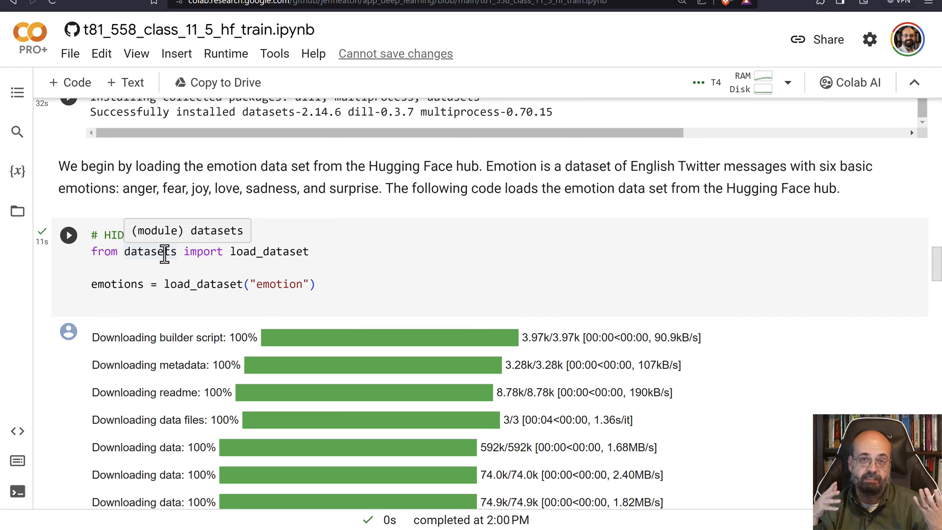
{"action": "scroll", "scroll_direction": "down", "scroll_amount": 3}
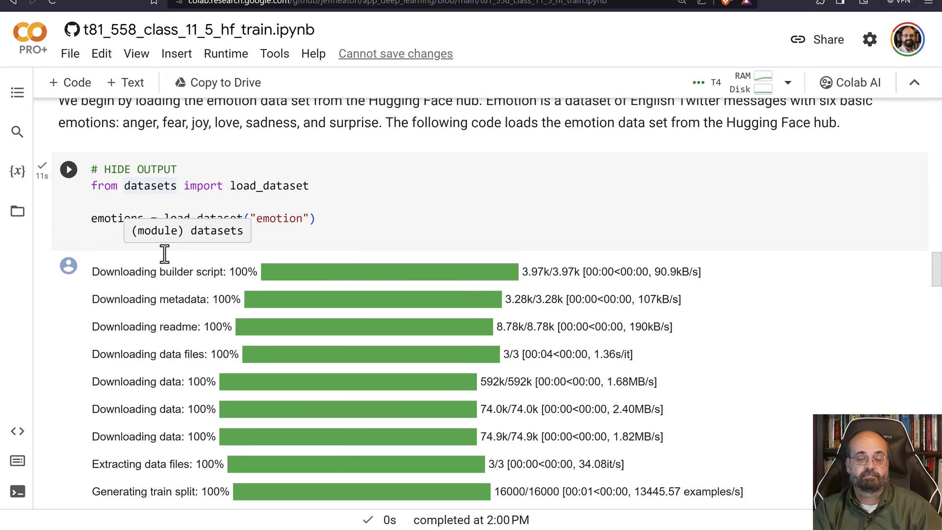
{"action": "scroll", "scroll_direction": "down", "scroll_amount": 3}
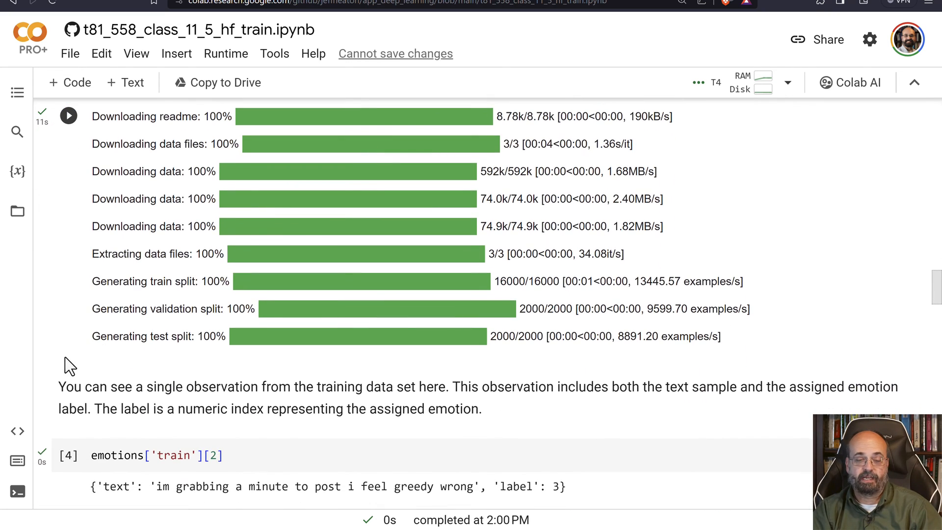
{"action": "scroll", "scroll_direction": "down", "scroll_amount": 3}
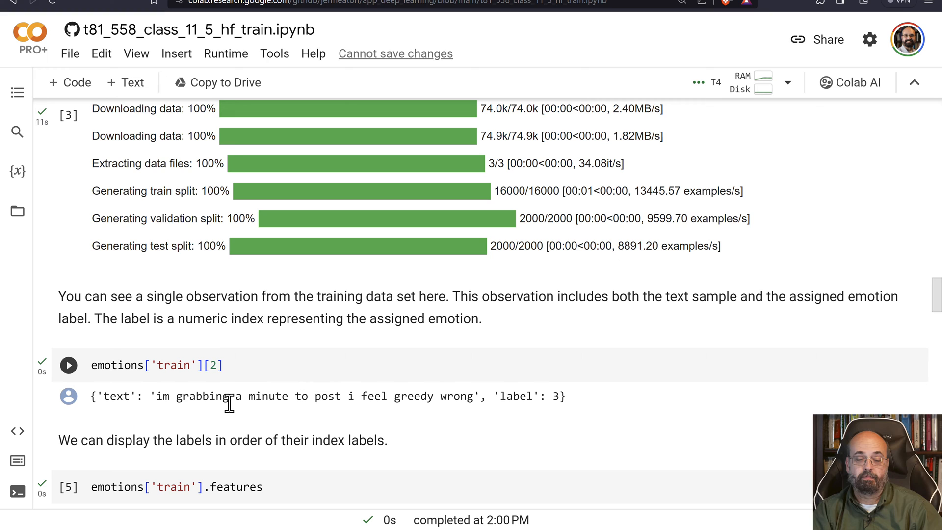
{"action": "mouse_move", "coordinate": [541, 390]}
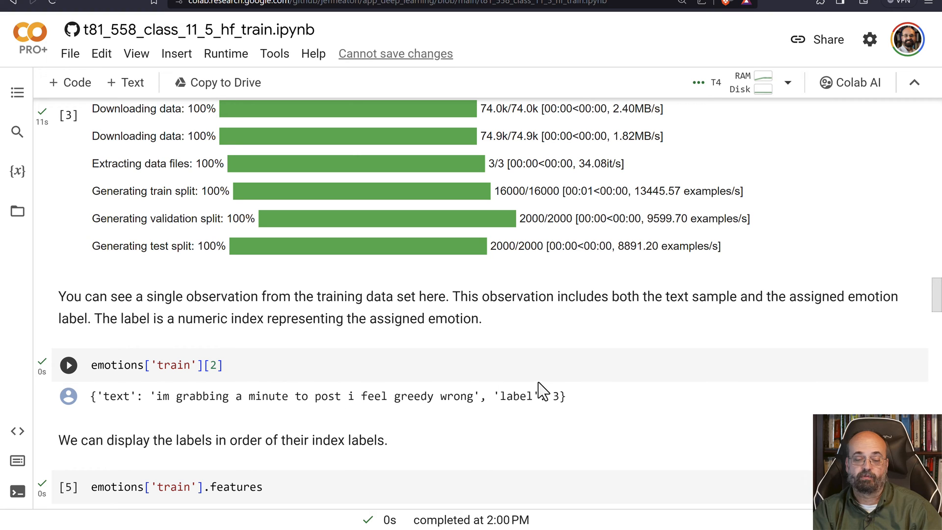
{"action": "mouse_move", "coordinate": [595, 380]}
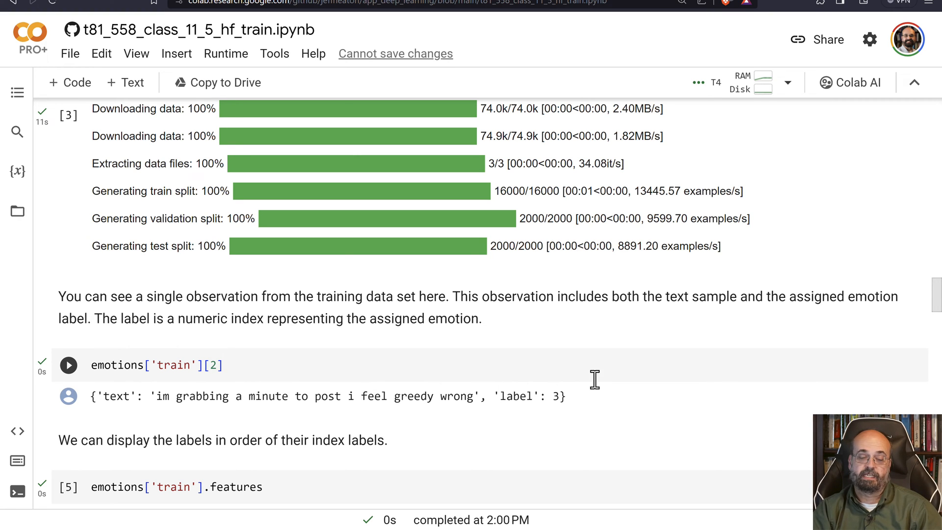
{"action": "scroll", "scroll_direction": "down", "scroll_amount": 3}
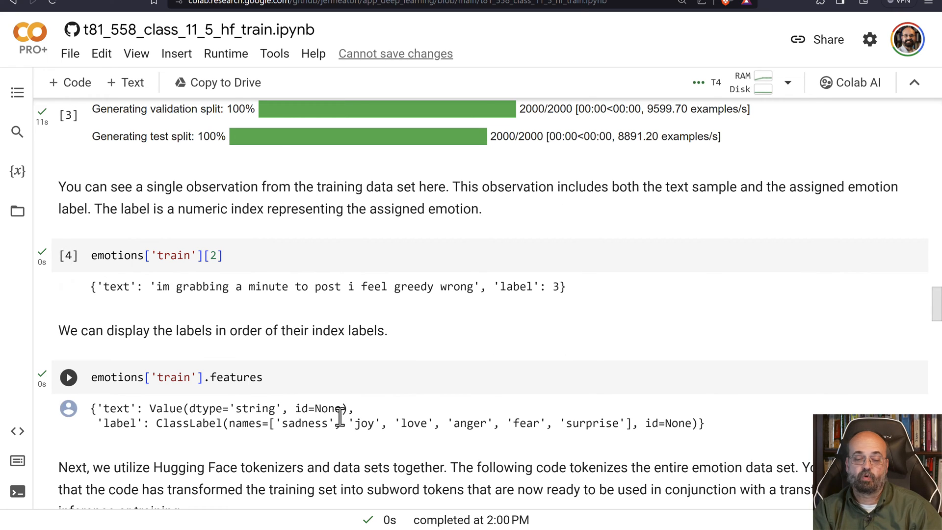
{"action": "mouse_move", "coordinate": [477, 423]}
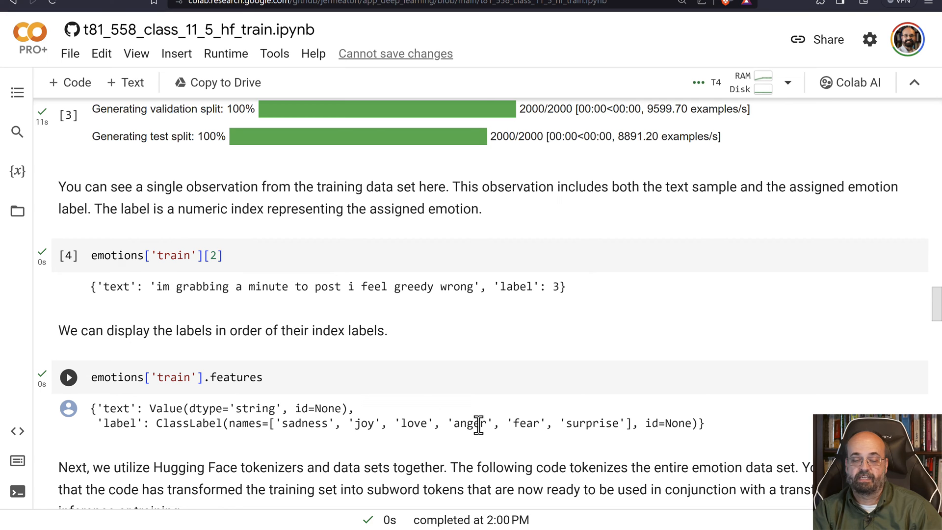
{"action": "scroll", "scroll_direction": "down", "scroll_amount": 3}
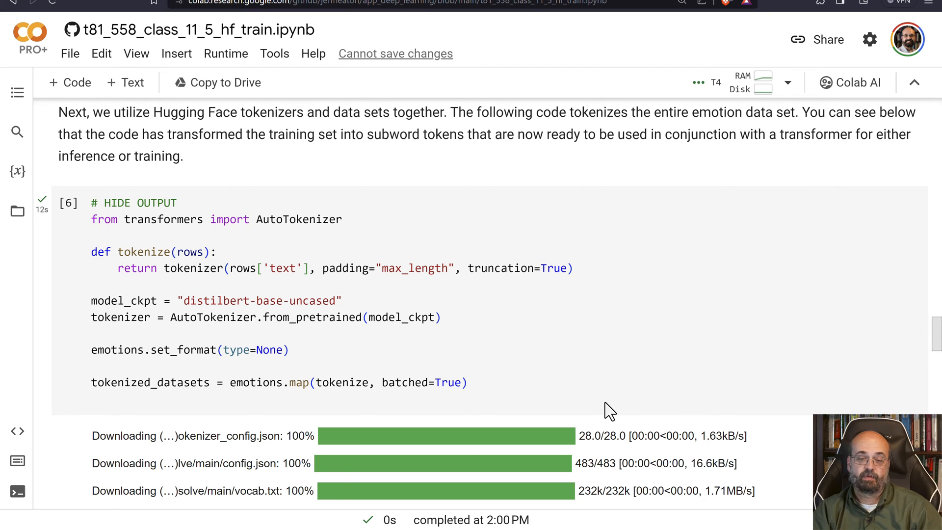
{"action": "mouse_move", "coordinate": [421, 372]}
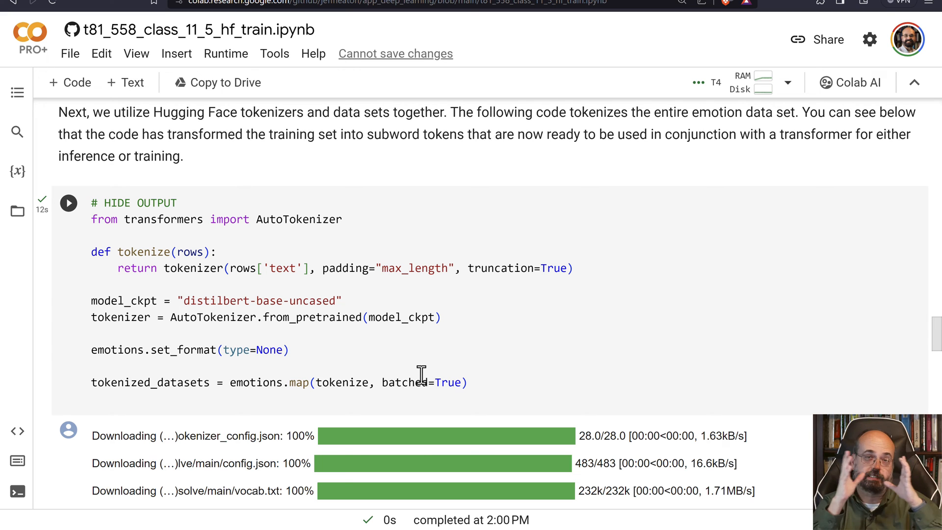
{"action": "scroll", "scroll_direction": "down", "scroll_amount": 3}
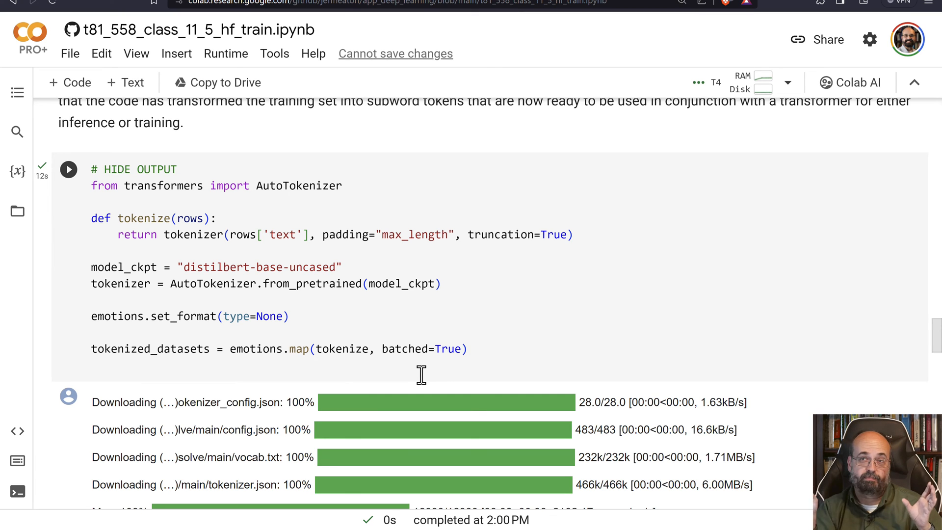
{"action": "scroll", "scroll_direction": "down", "scroll_amount": 3}
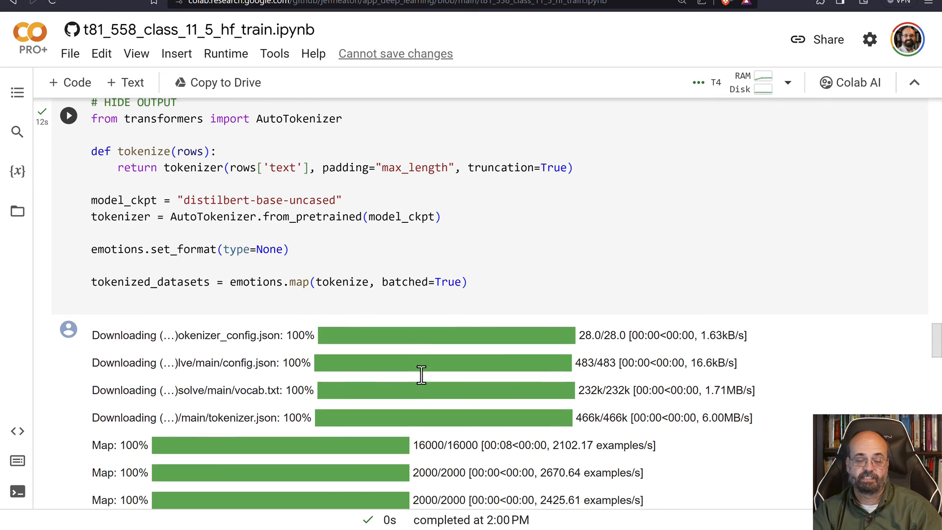
{"action": "scroll", "scroll_direction": "down", "scroll_amount": 3}
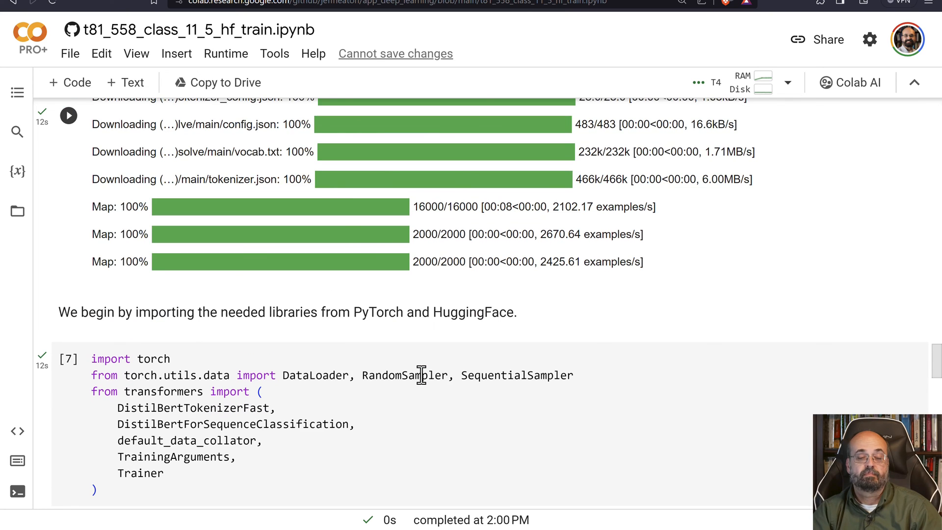
{"action": "scroll", "scroll_direction": "down", "scroll_amount": 3}
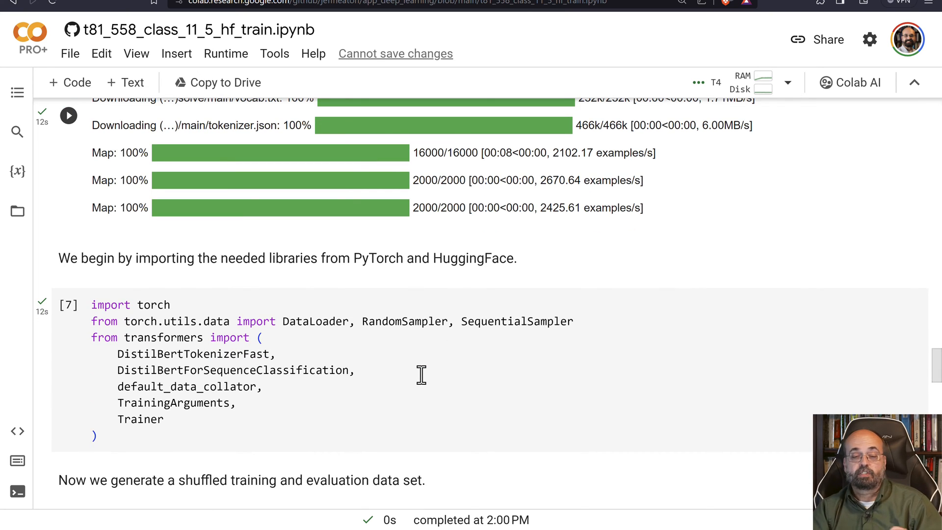
{"action": "mouse_move", "coordinate": [170, 399]}
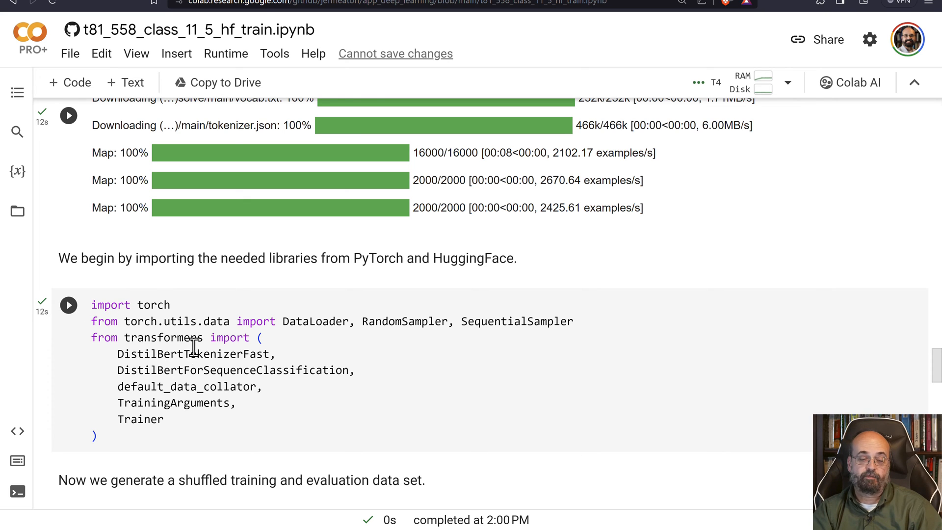
{"action": "scroll", "scroll_direction": "down", "scroll_amount": 3}
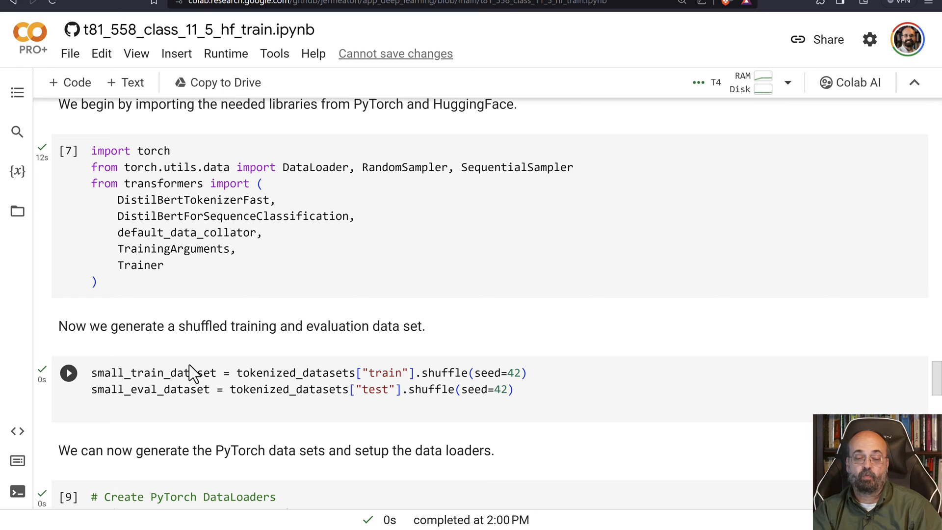
{"action": "mouse_move", "coordinate": [413, 388]}
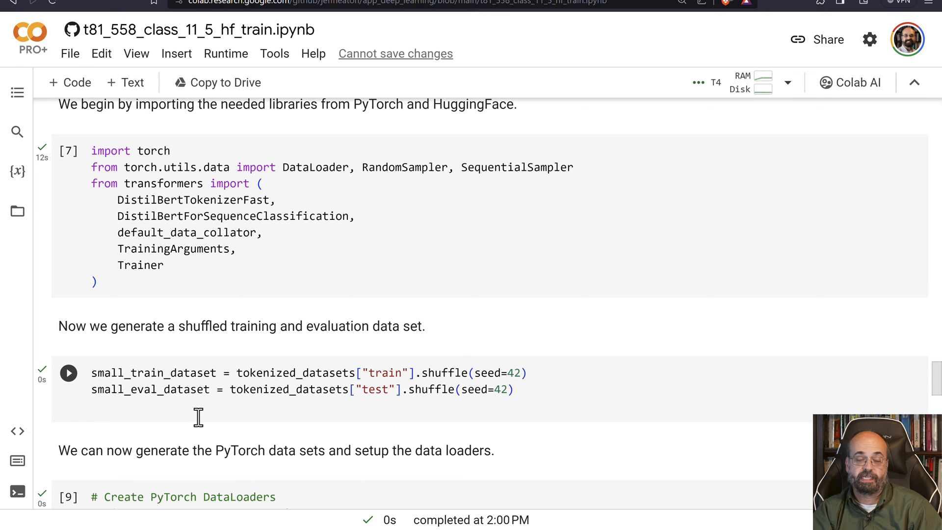
{"action": "scroll", "scroll_direction": "down", "scroll_amount": 3}
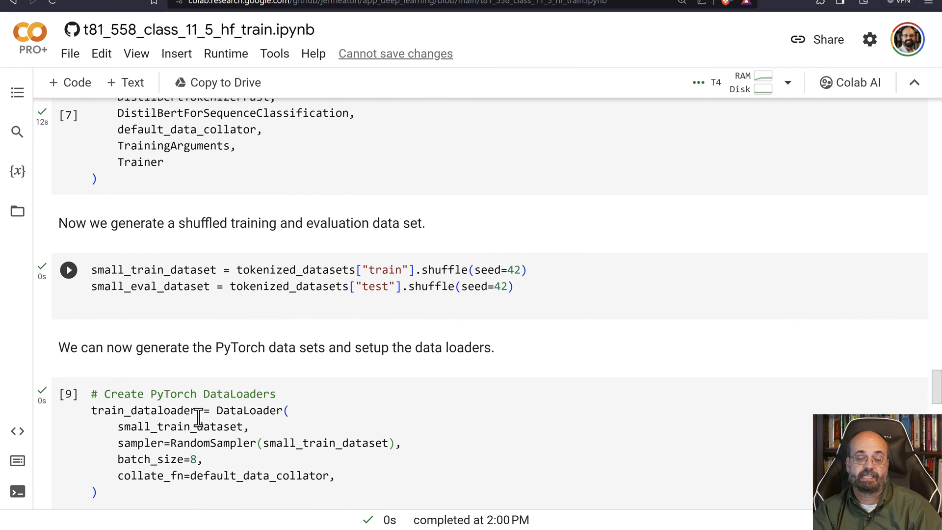
{"action": "scroll", "scroll_direction": "down", "scroll_amount": 3}
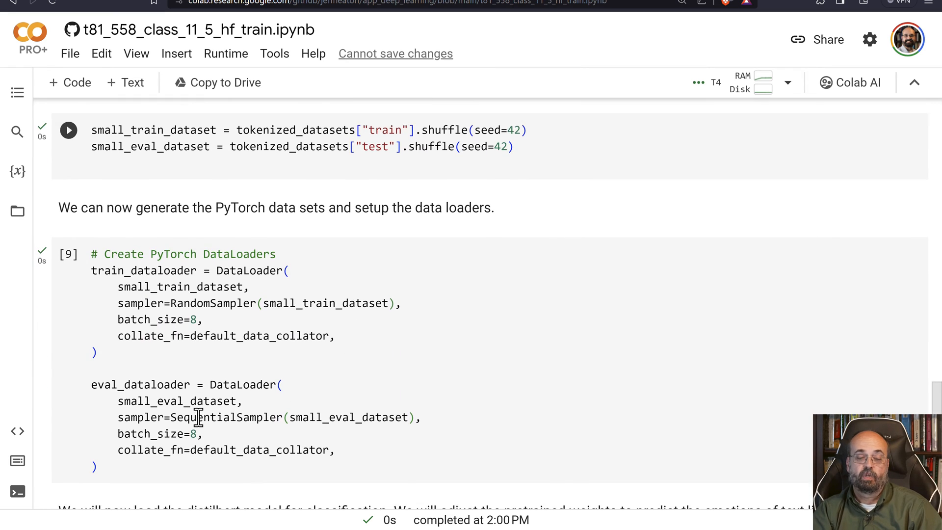
{"action": "scroll", "scroll_direction": "down", "scroll_amount": 3}
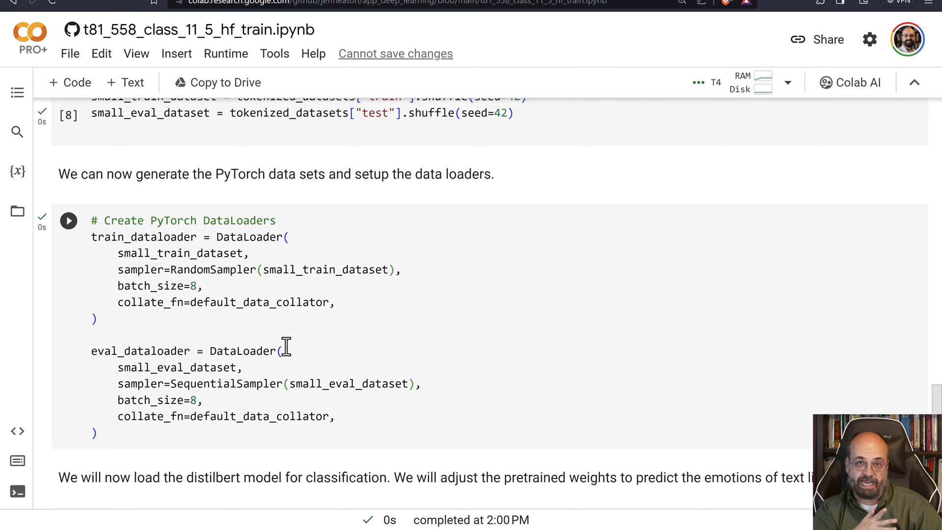
{"action": "scroll", "scroll_direction": "down", "scroll_amount": 3}
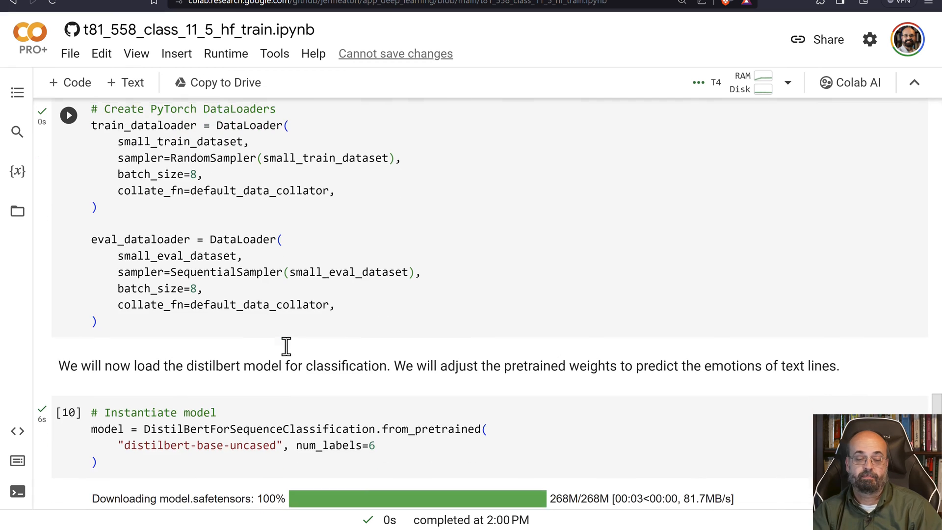
{"action": "scroll", "scroll_direction": "down", "scroll_amount": 3}
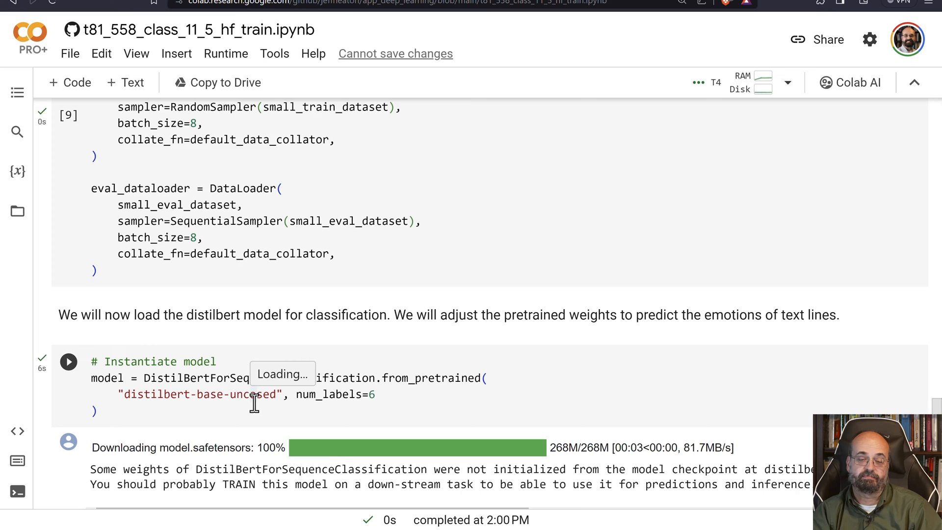
{"action": "scroll", "scroll_direction": "down", "scroll_amount": 3}
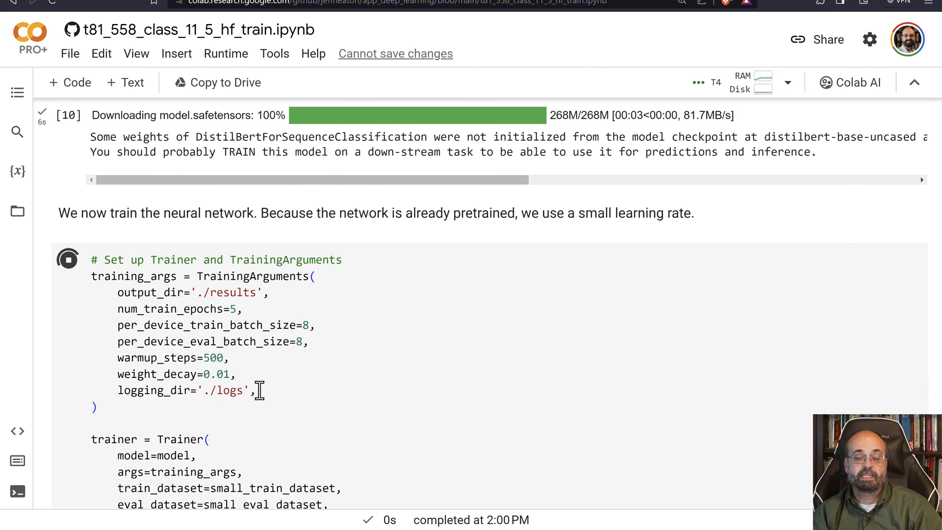
{"action": "mouse_move", "coordinate": [338, 289]}
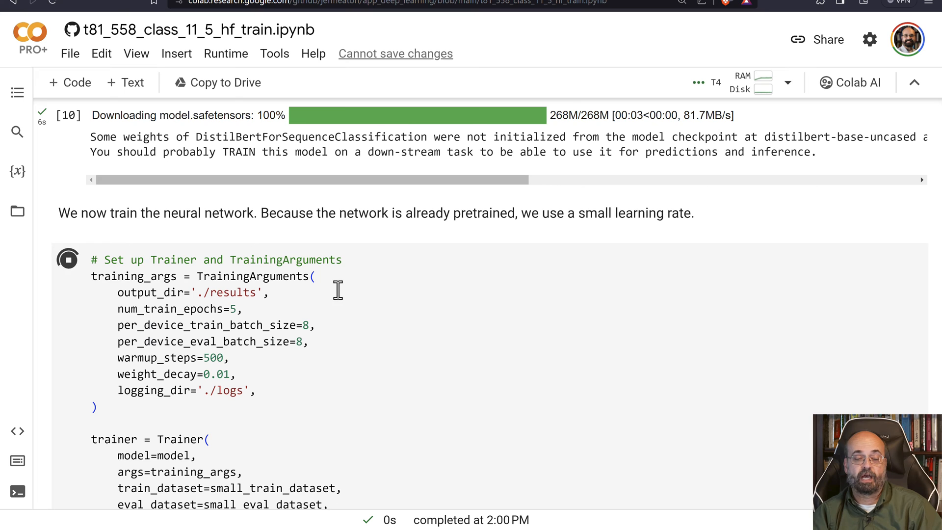
{"action": "scroll", "scroll_direction": "down", "scroll_amount": 3}
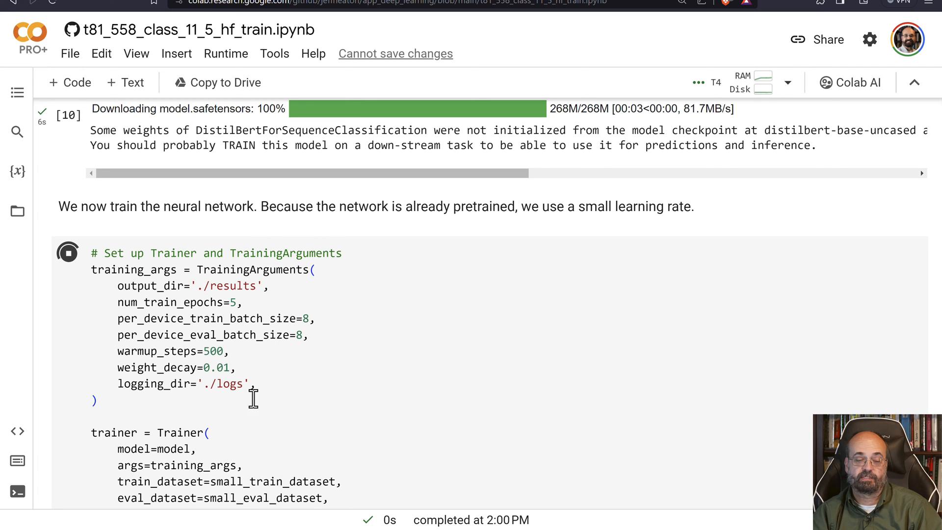
{"action": "scroll", "scroll_direction": "down", "scroll_amount": 3}
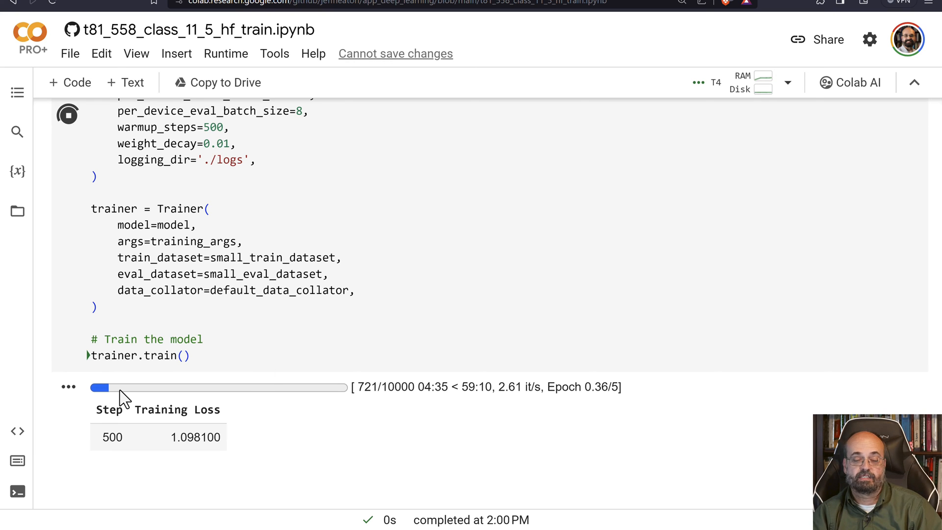
{"action": "mouse_move", "coordinate": [273, 417]}
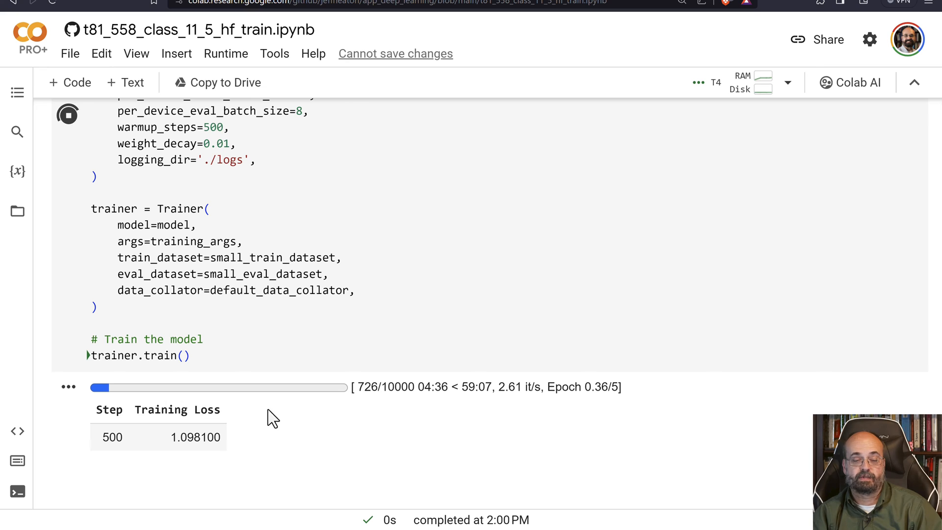
{"action": "mouse_move", "coordinate": [363, 410]}
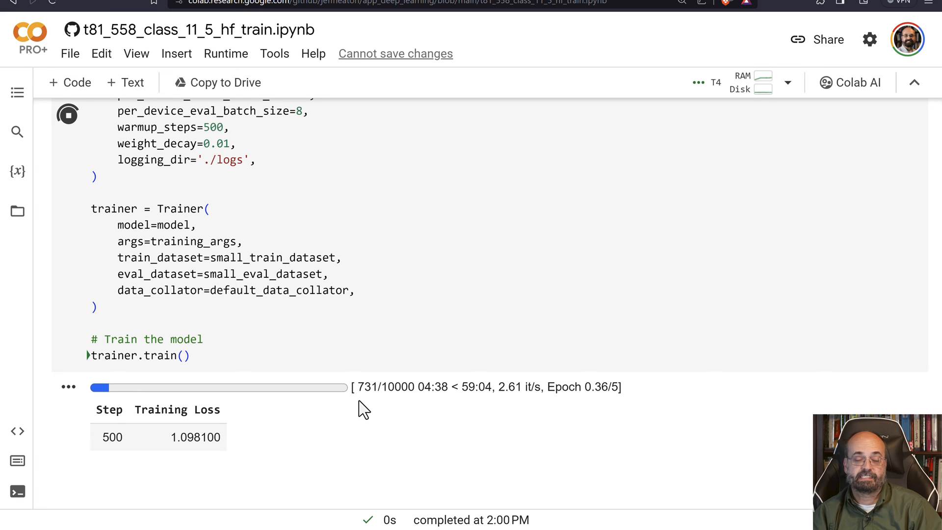